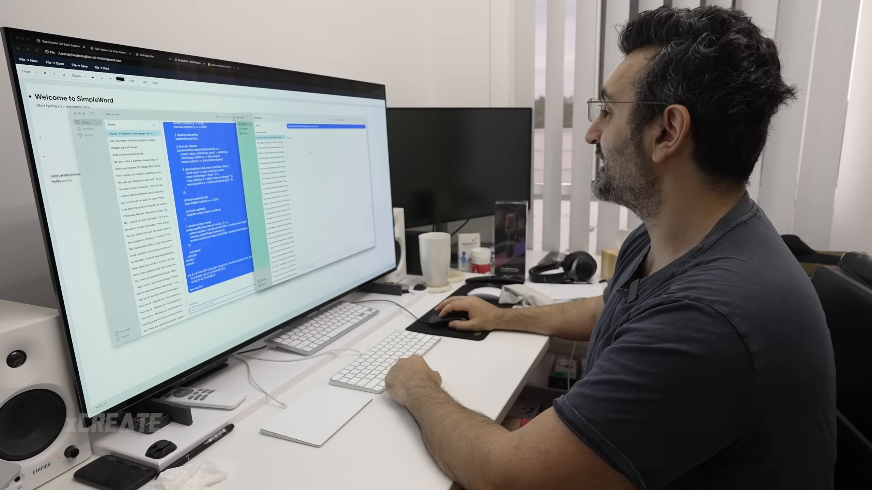
Switch to the '3D Racing Game' tab showing the red car between brown walls
left_click(306, 6)
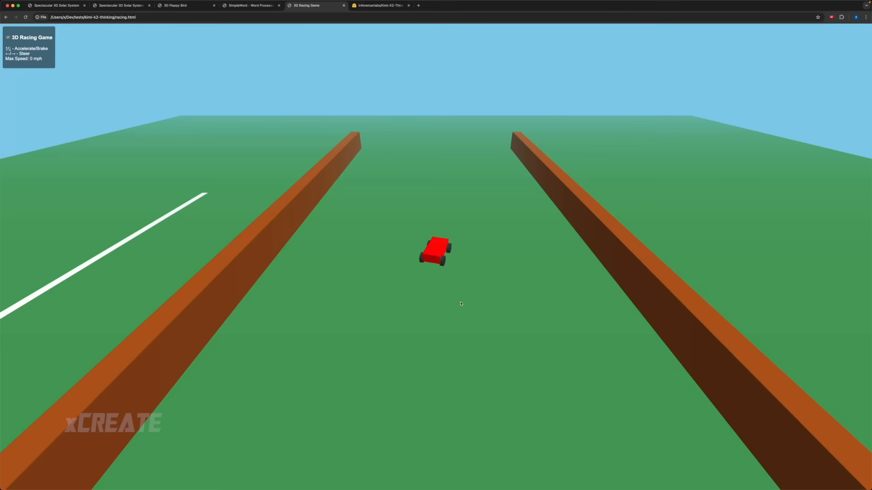